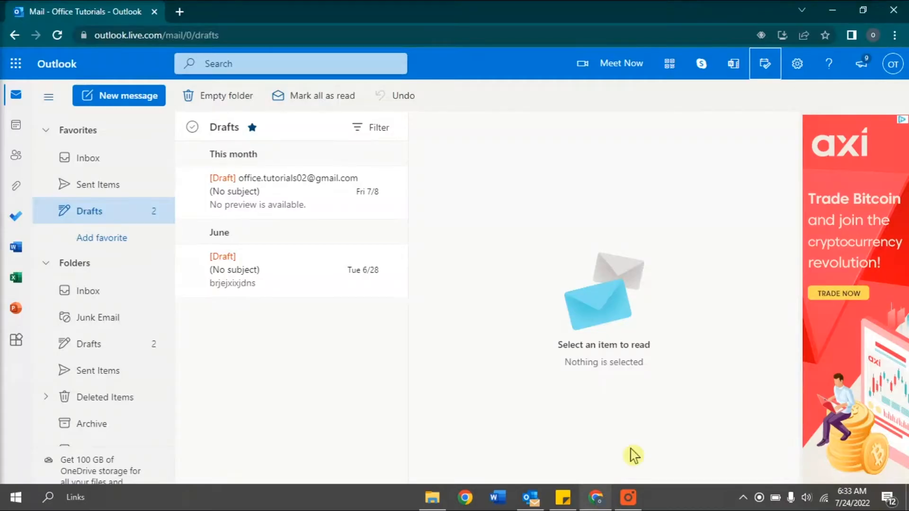
mouse_move(724, 317)
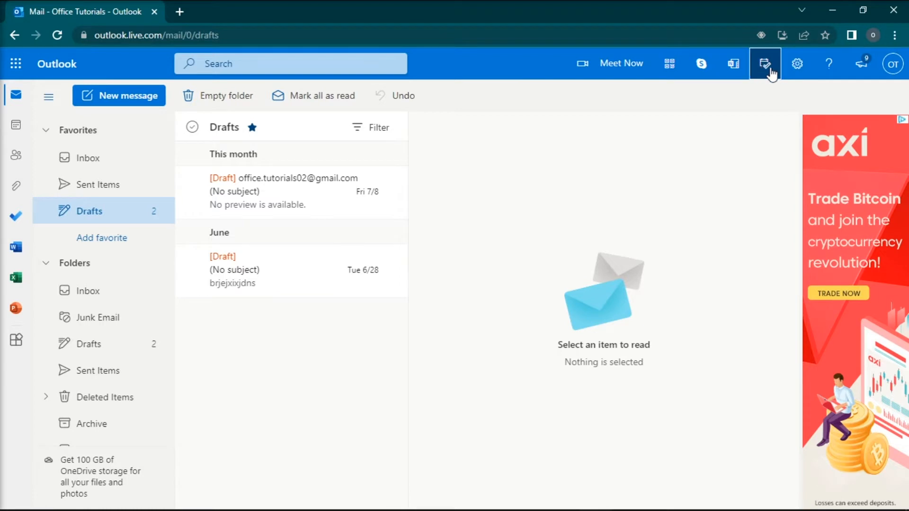
Step: Show the My Day side pane with the July calendar beside the Drafts folder
left_click(765, 63)
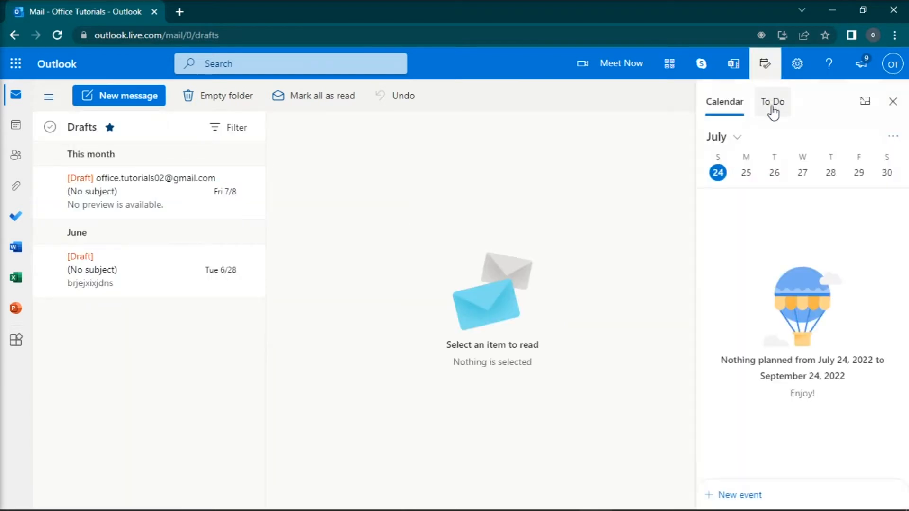
Step: Switch My Day to the To Do list, where the dragged draft becomes a '(No subject)' task
left_click(771, 101)
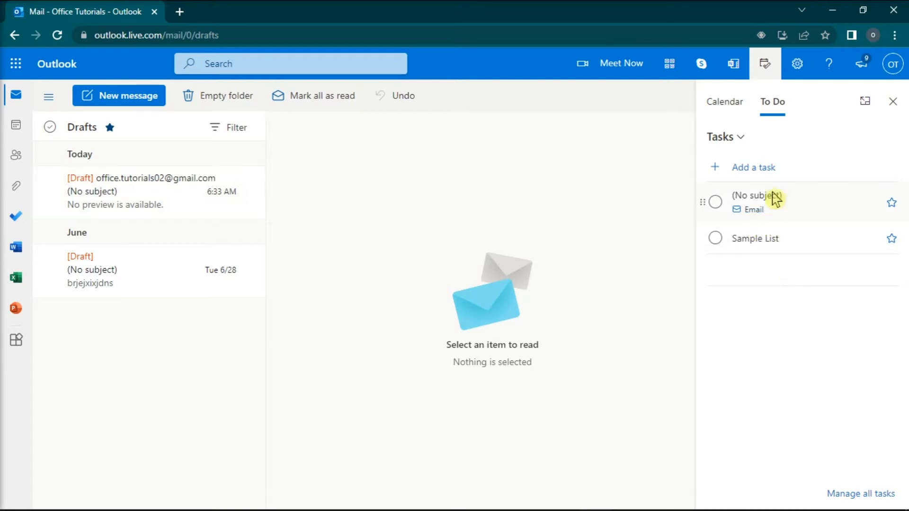
mouse_move(810, 315)
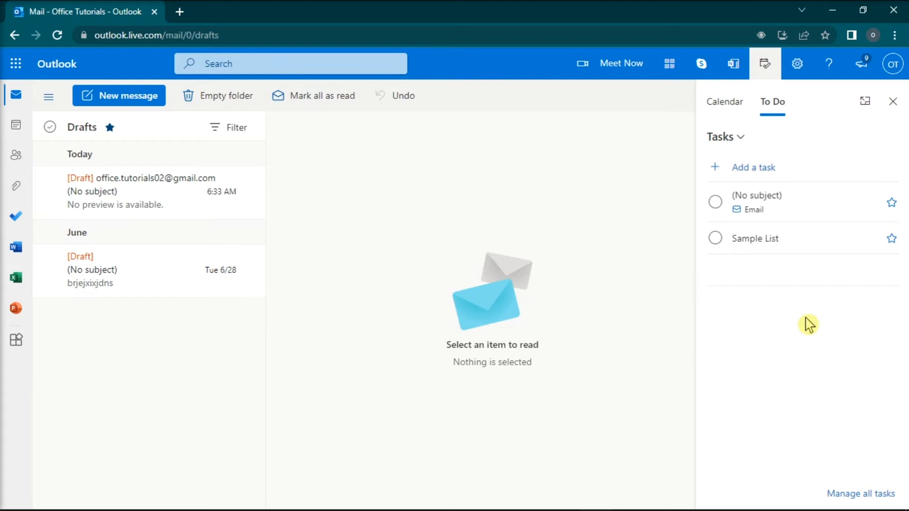
mouse_move(853, 480)
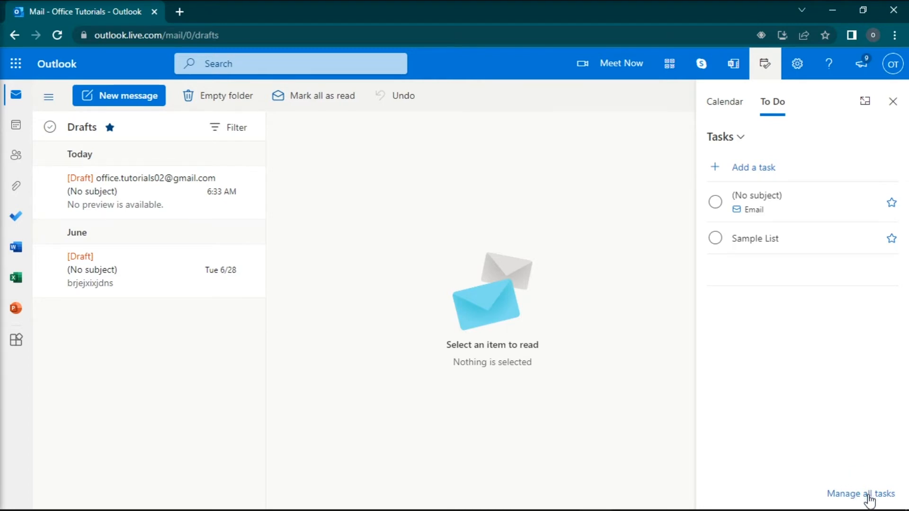
Step: Launch Microsoft To Do from Manage all tasks and view the Tasks list
left_click(860, 493)
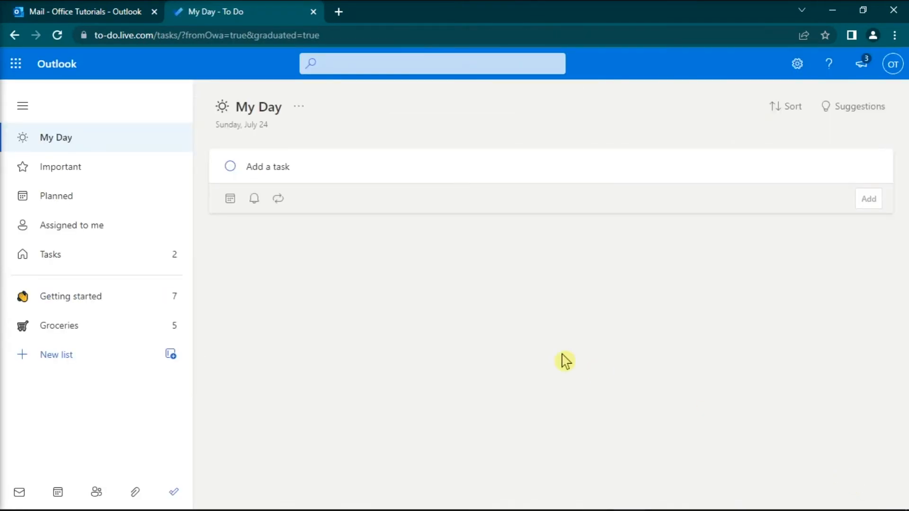
left_click(51, 253)
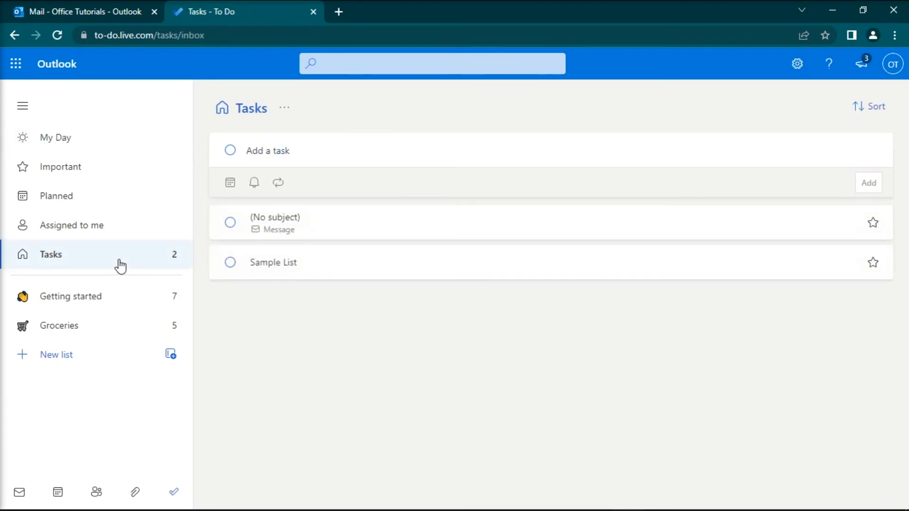
Step: View the '(No subject)' task's details, including its link back to the Outlook email
left_click(267, 151)
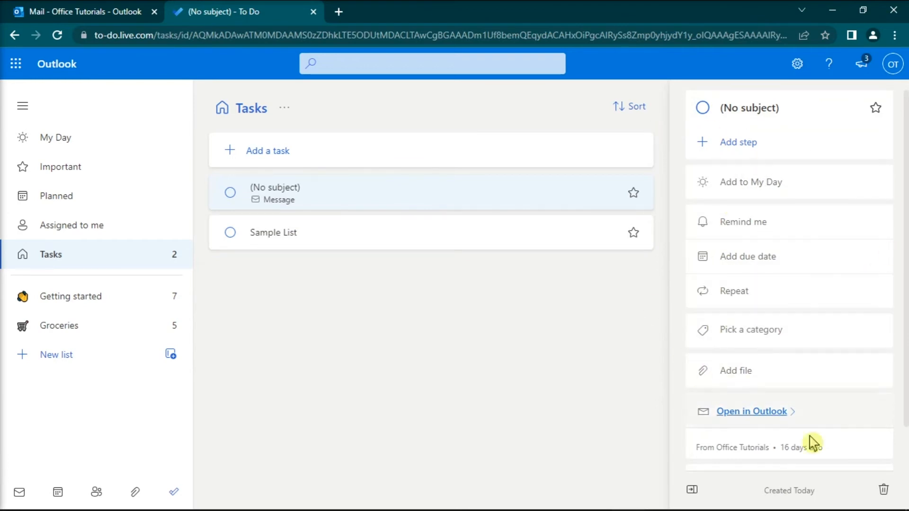
mouse_move(846, 437)
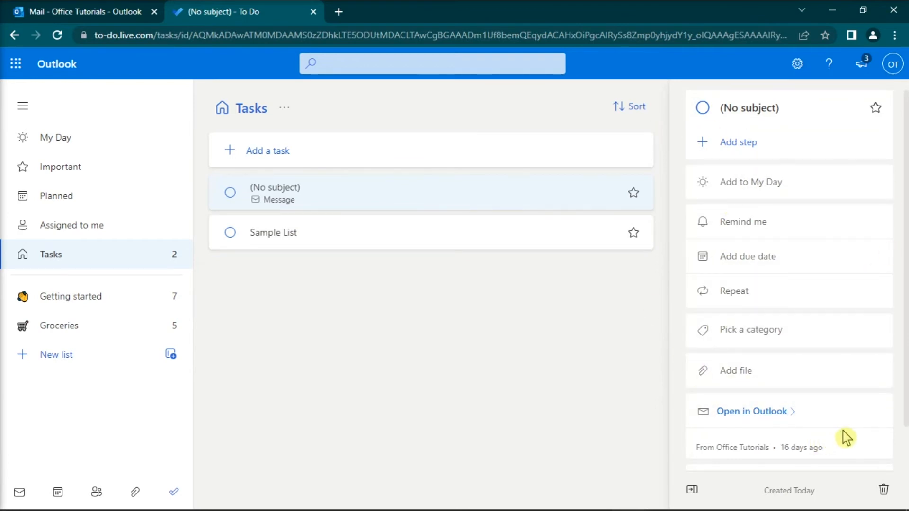